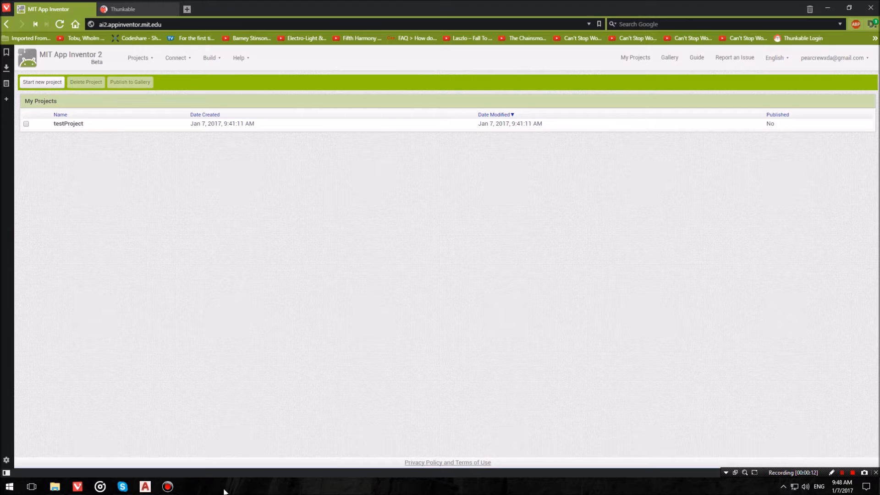
{"action": "mouse_move", "coordinate": [111, 213]}
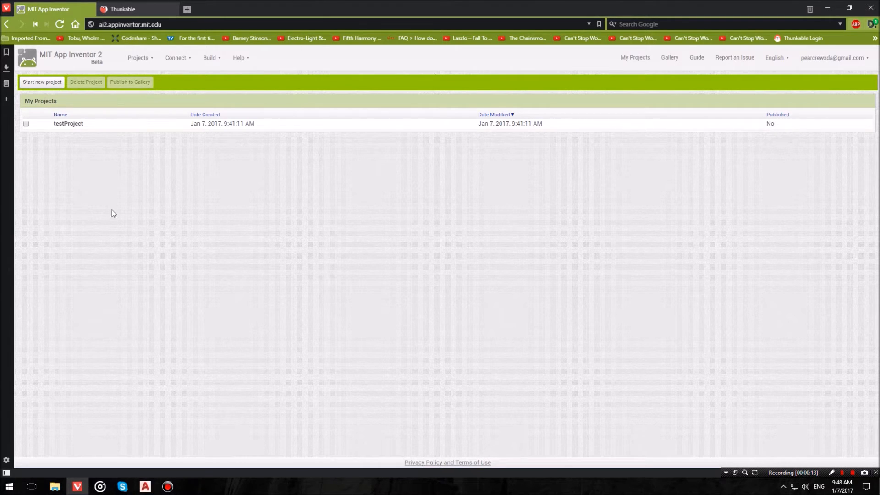
{"action": "mouse_move", "coordinate": [75, 137]}
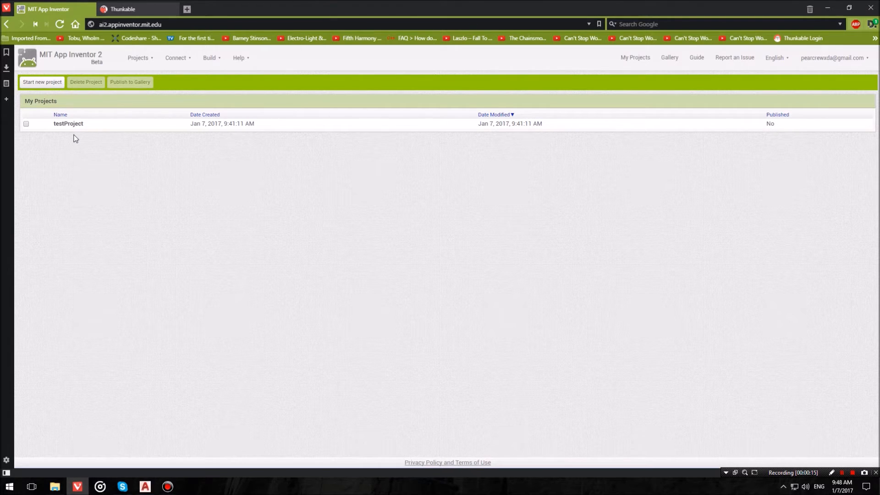
- Open testProject in the App Inventor Designer, showing its single 'Hello World!' label
{"action": "left_click", "coordinate": [68, 123]}
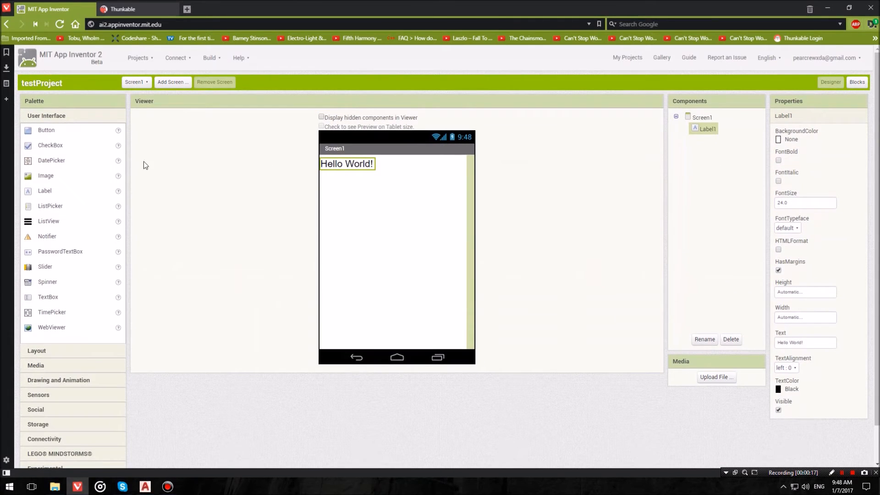
{"action": "mouse_move", "coordinate": [170, 170]}
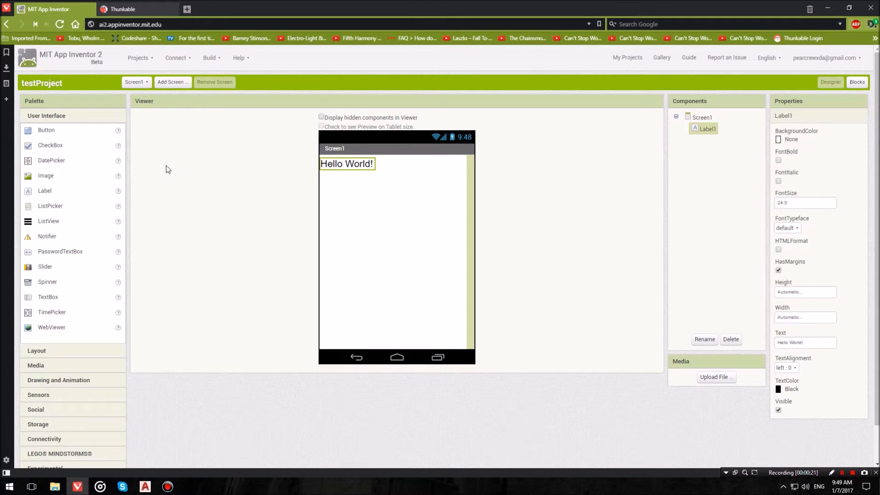
{"action": "left_click", "coordinate": [209, 58]}
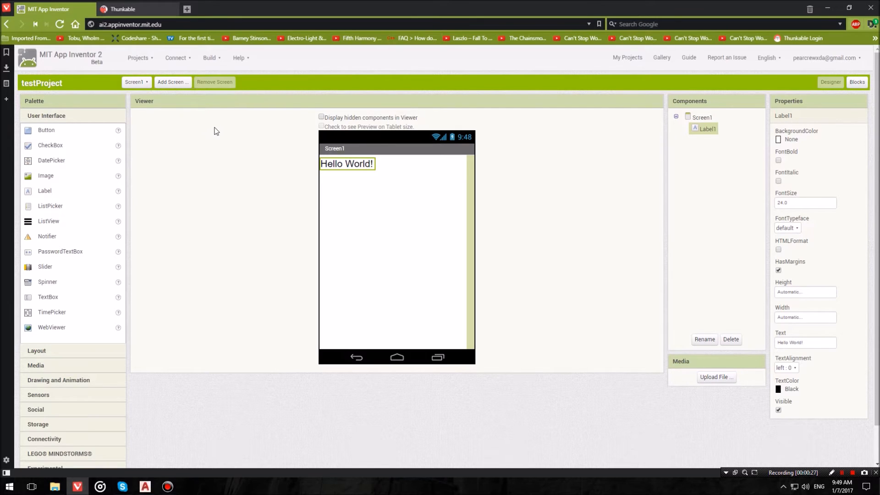
{"action": "mouse_move", "coordinate": [163, 90]}
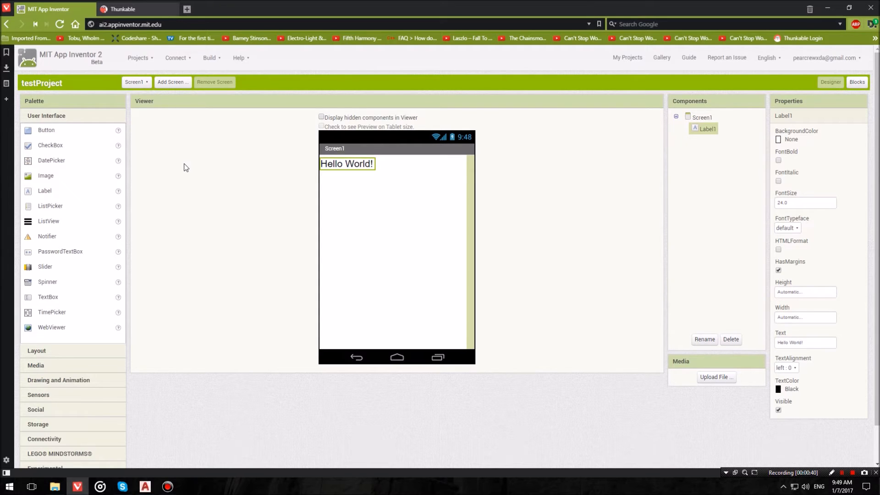
{"action": "mouse_move", "coordinate": [104, 142]}
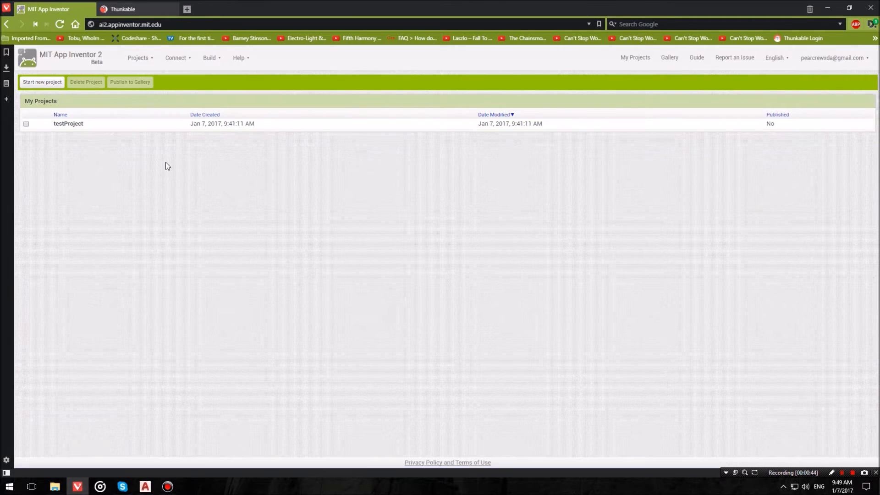
{"action": "mouse_move", "coordinate": [148, 107]}
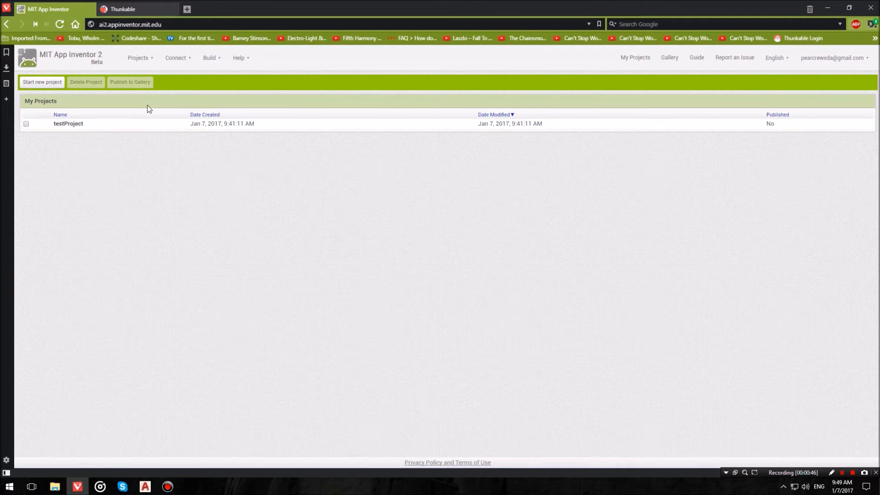
- Export the project keystore and save android.keystore to the computer
{"action": "left_click", "coordinate": [138, 57]}
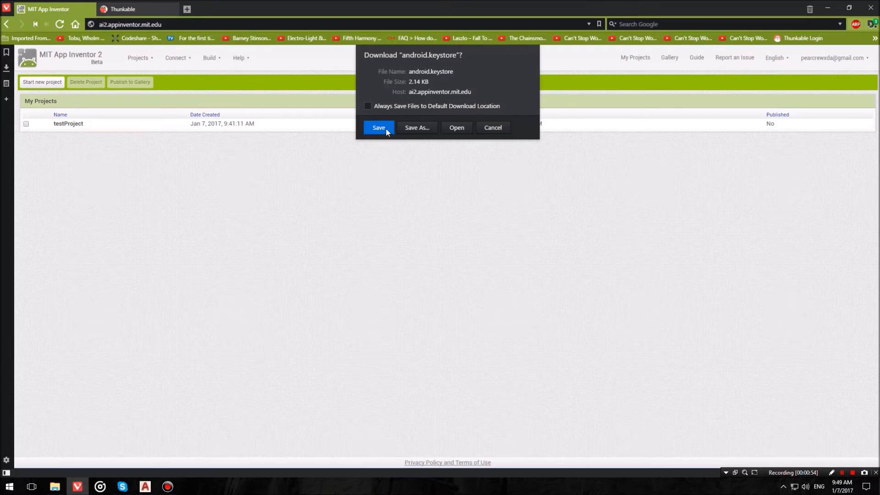
{"action": "left_click", "coordinate": [379, 127]}
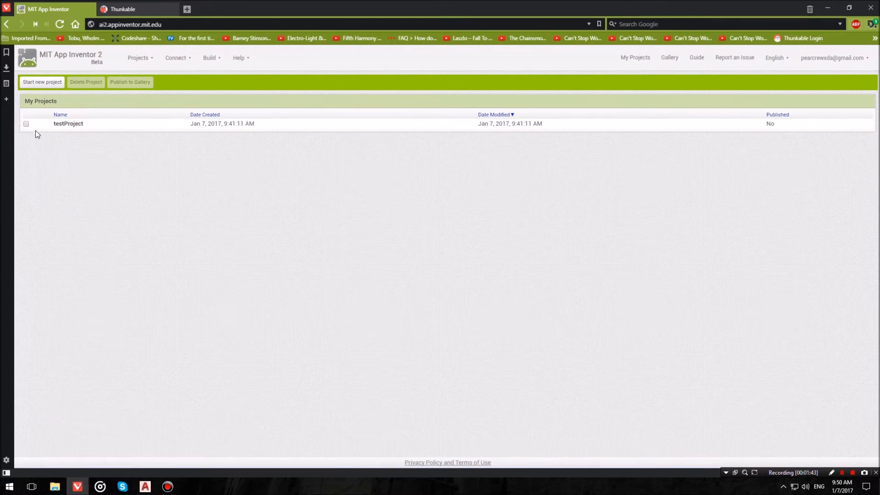
- Select testProject and export it as an .aia file to the computer
{"action": "left_click", "coordinate": [25, 124]}
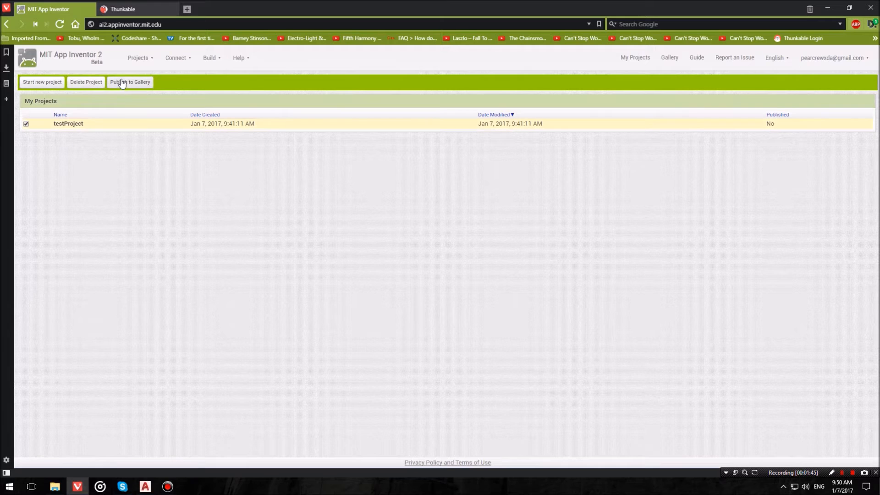
{"action": "left_click", "coordinate": [138, 57]}
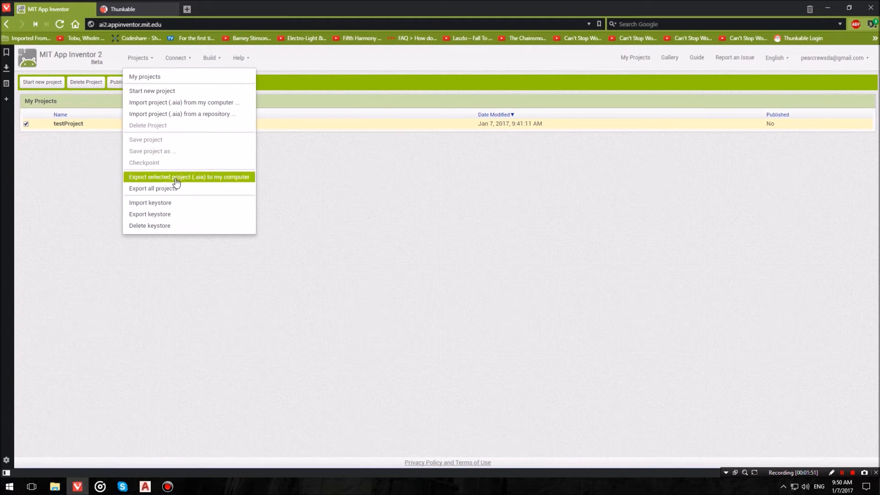
{"action": "left_click", "coordinate": [189, 176]}
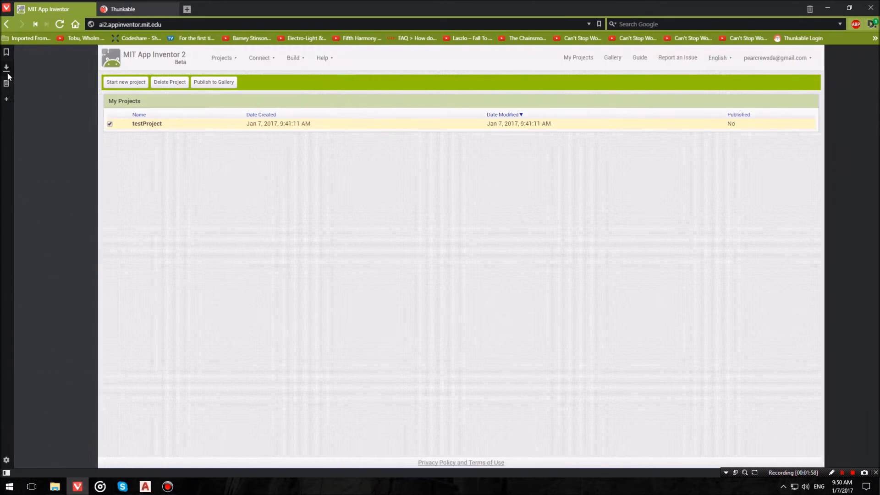
{"action": "left_click", "coordinate": [124, 9]}
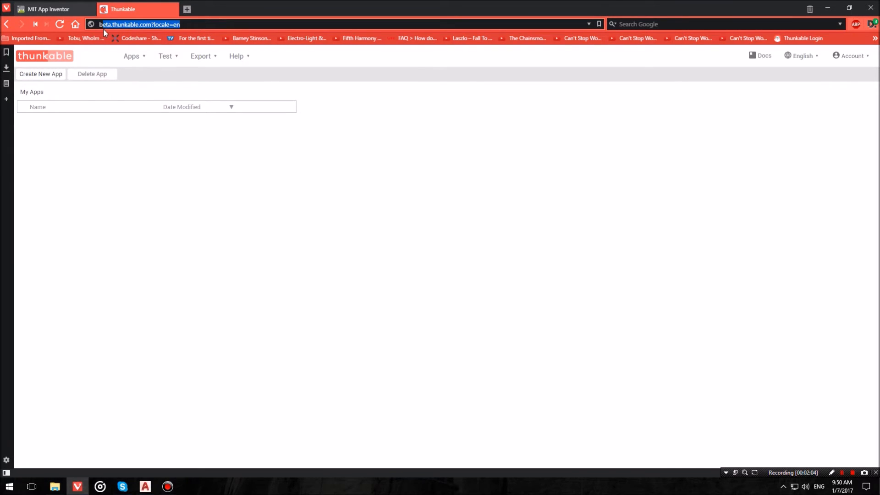
{"action": "mouse_move", "coordinate": [208, 169]}
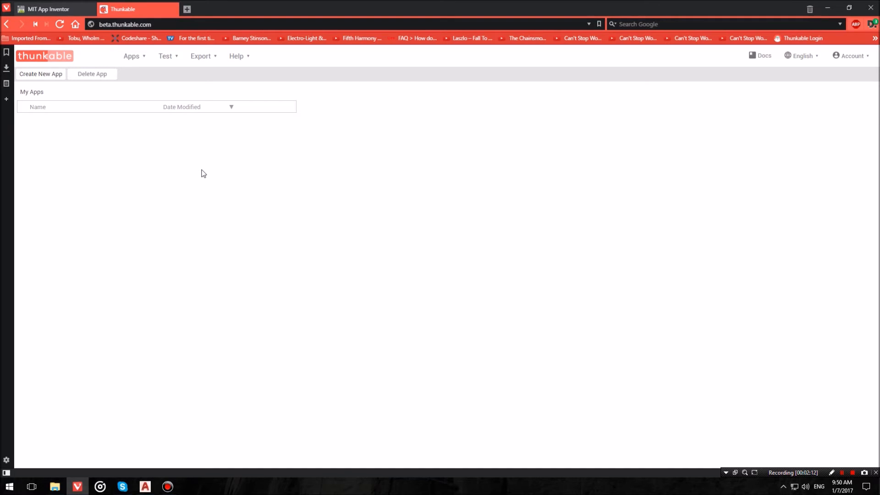
{"action": "mouse_move", "coordinate": [195, 174]}
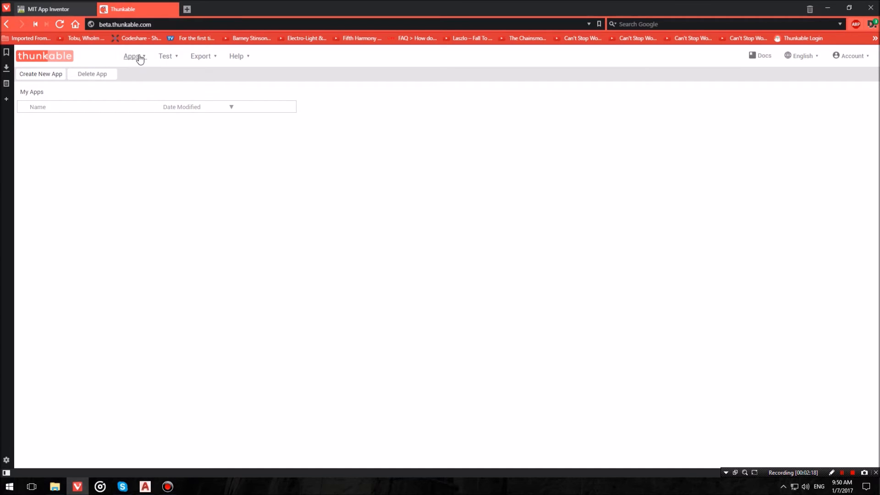
- Start a keystore import in Thunkable and pick testProject.aia as the file
{"action": "left_click", "coordinate": [132, 56]}
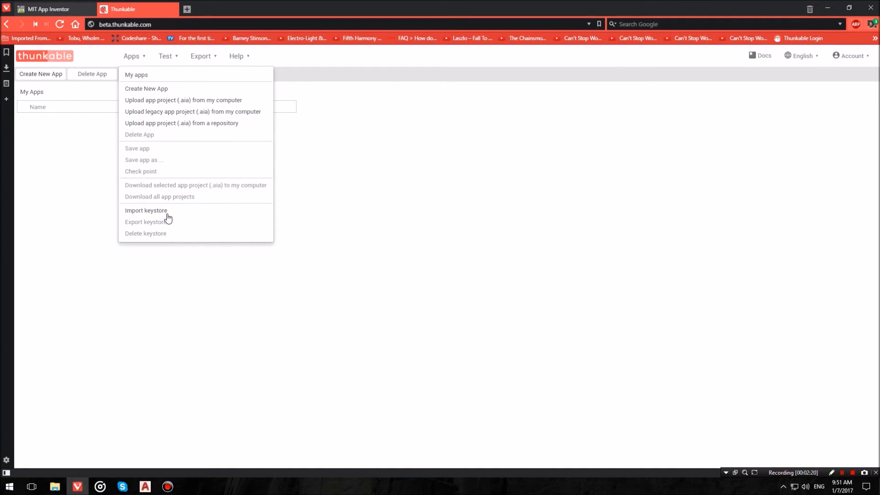
{"action": "left_click", "coordinate": [146, 211]}
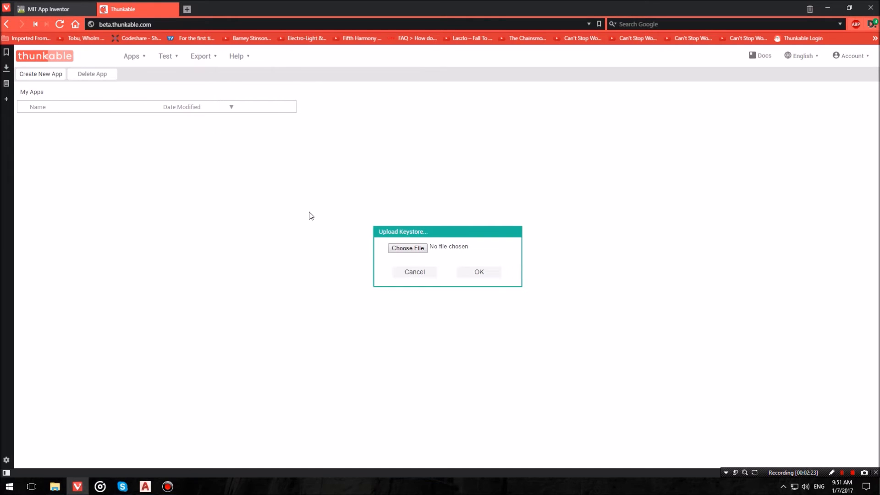
{"action": "left_click", "coordinate": [407, 248]}
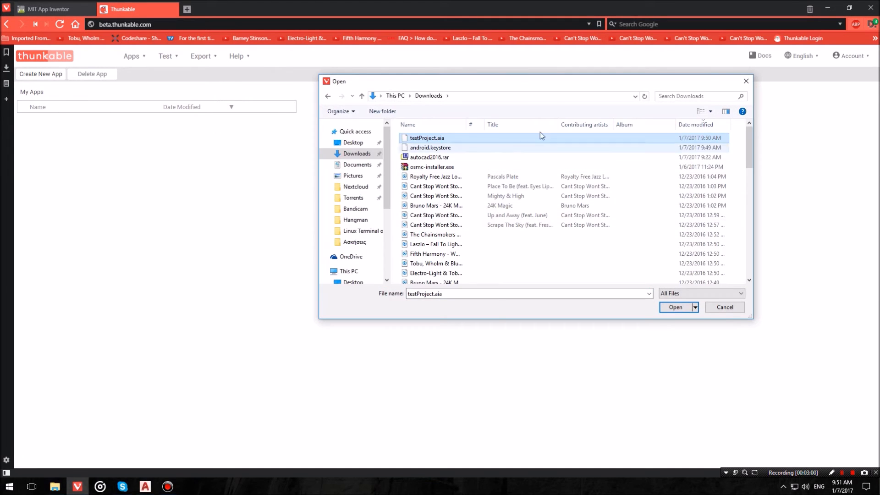
{"action": "mouse_move", "coordinate": [439, 150]}
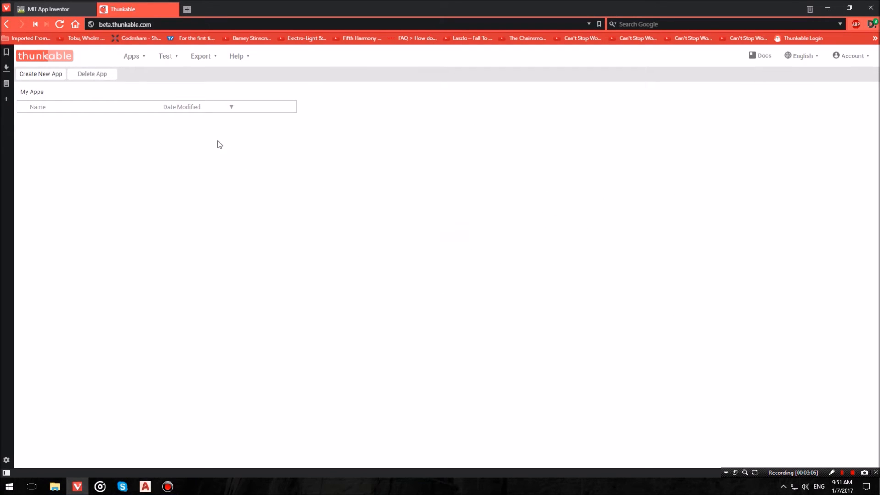
- Upload testProject.aia from the computer and confirm the import into My Apps
{"action": "left_click", "coordinate": [131, 56]}
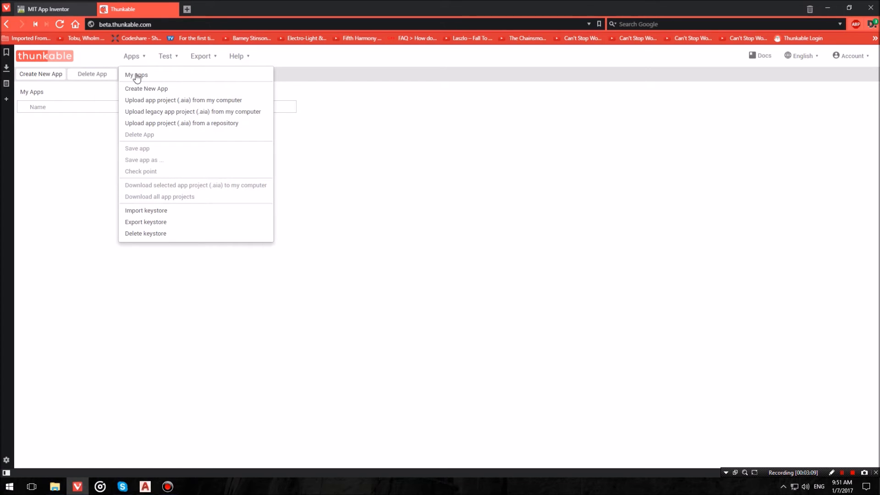
{"action": "mouse_move", "coordinate": [151, 107]}
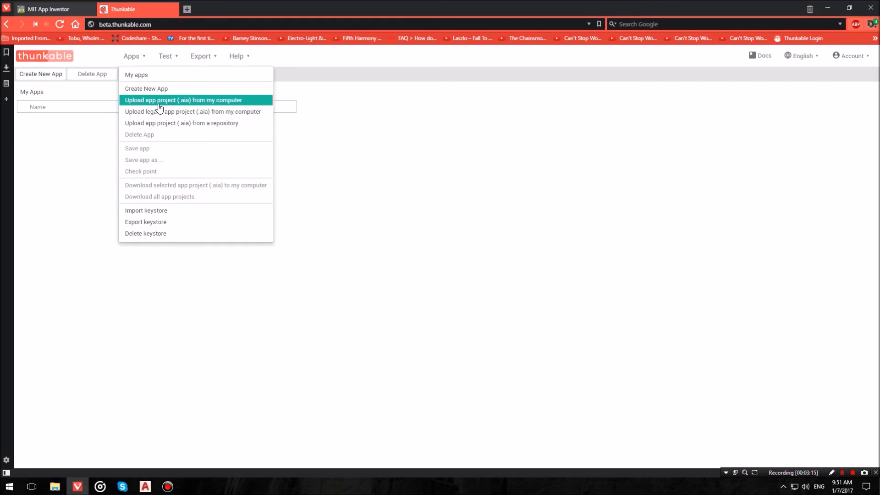
{"action": "left_click", "coordinate": [183, 100]}
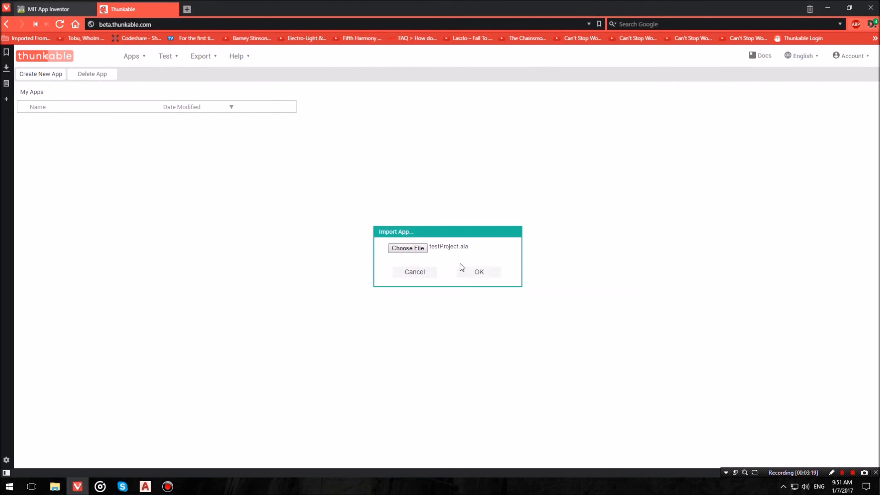
{"action": "left_click", "coordinate": [478, 271]}
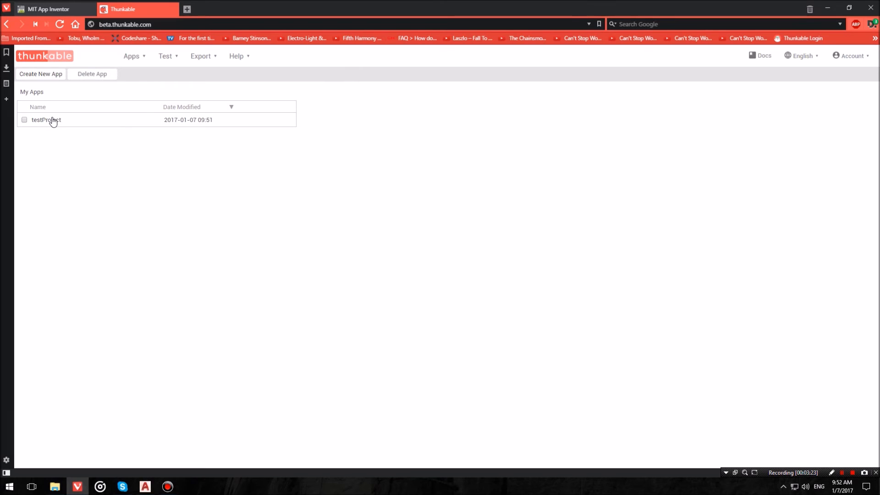
- Open testProject in Thunkable's designer, showing Screen1 with its 'Hello World!' label
{"action": "left_click", "coordinate": [46, 120]}
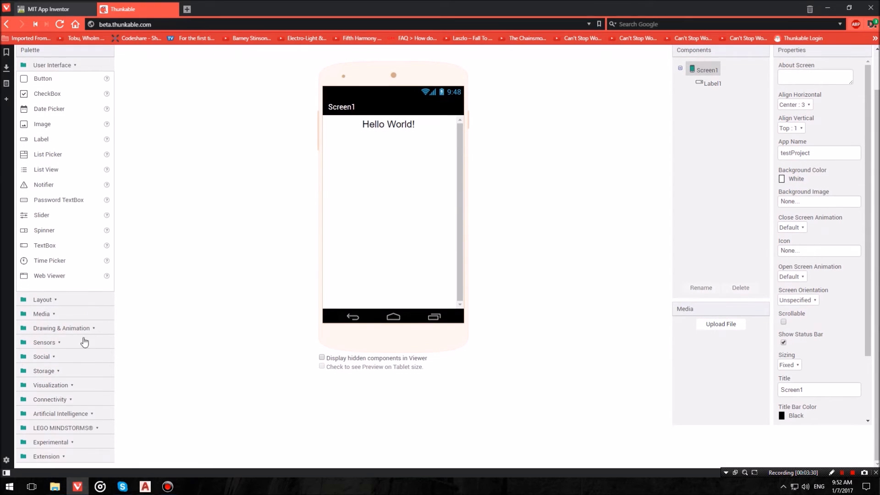
{"action": "mouse_move", "coordinate": [90, 394]}
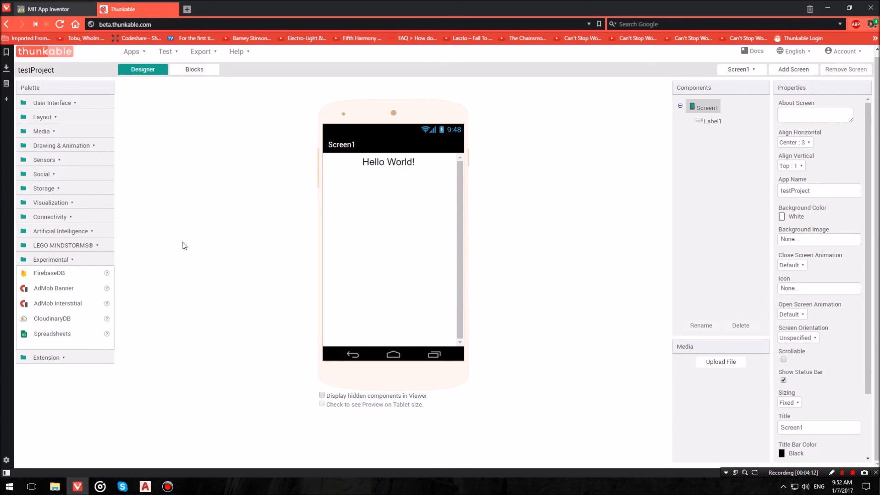
{"action": "mouse_move", "coordinate": [60, 306]}
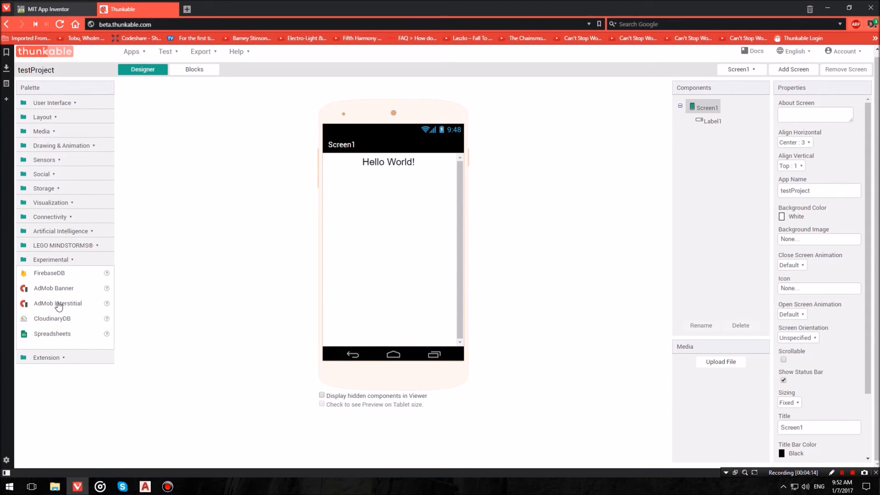
{"action": "mouse_move", "coordinate": [50, 308]}
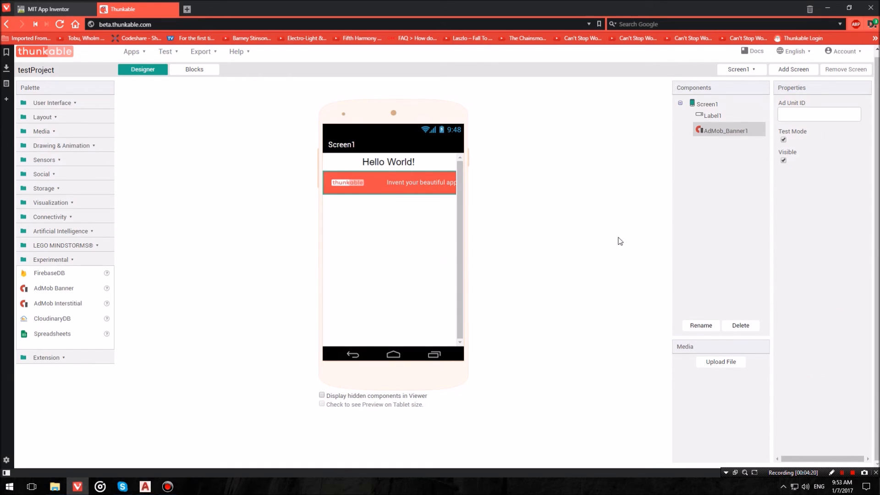
- Select AdMob_Banner1 below the Hello World label and untick its Test Mode
{"action": "left_click", "coordinate": [818, 114]}
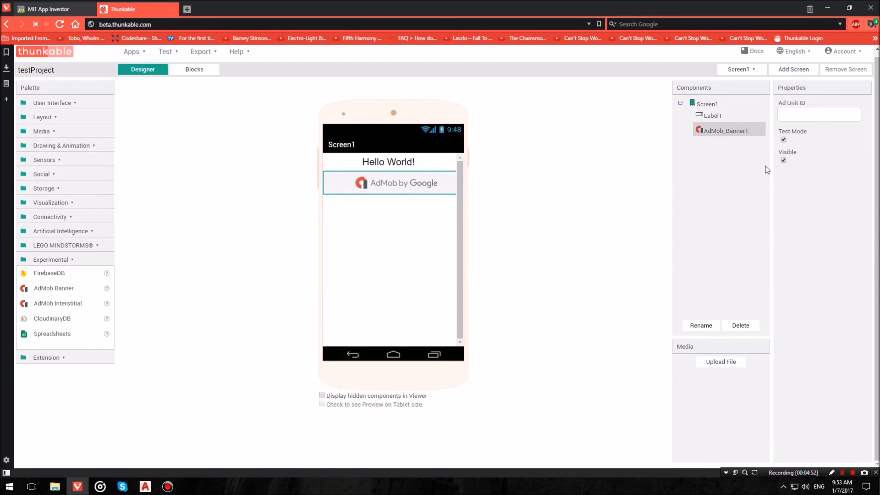
{"action": "left_click", "coordinate": [783, 140]}
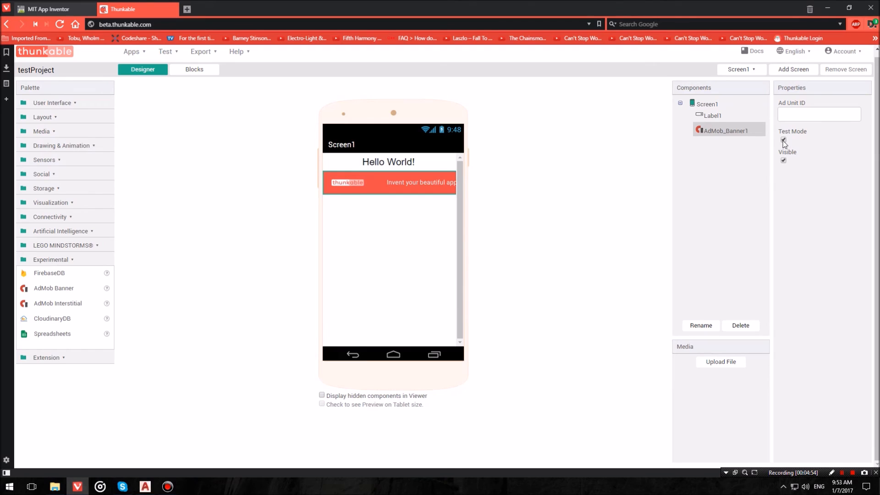
{"action": "left_click", "coordinate": [783, 139]}
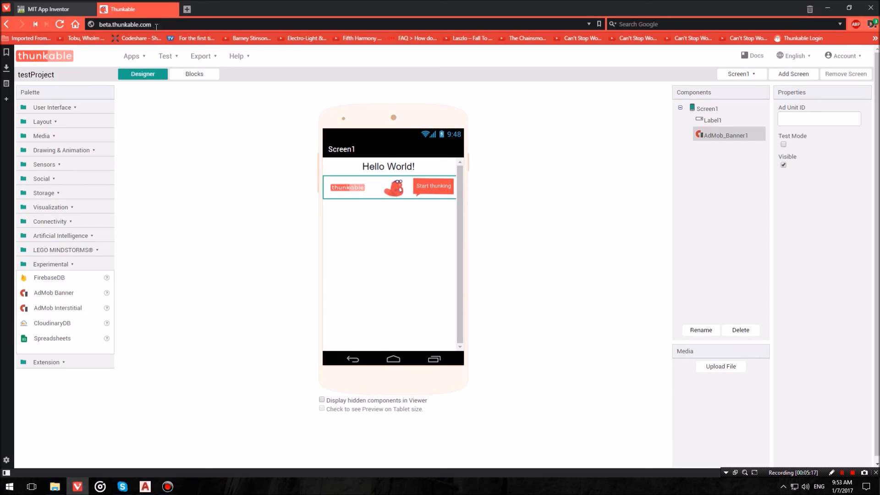
{"action": "mouse_move", "coordinate": [241, 215]}
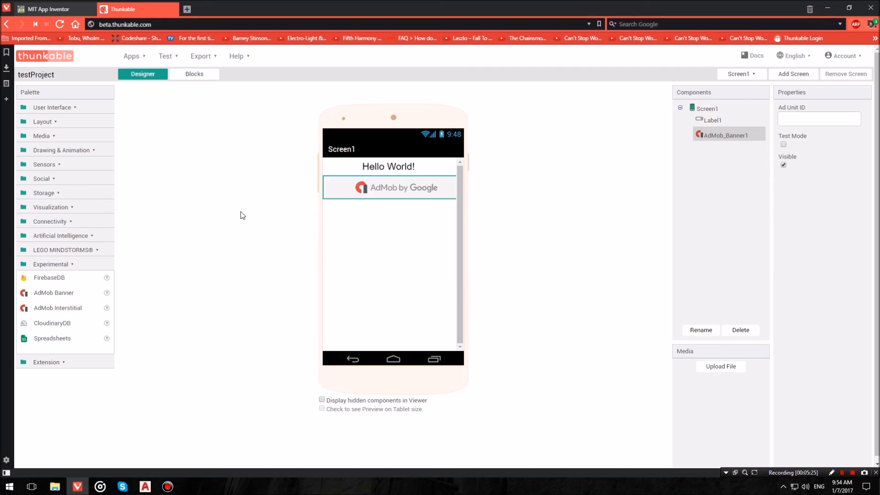
{"action": "mouse_move", "coordinate": [175, 163]}
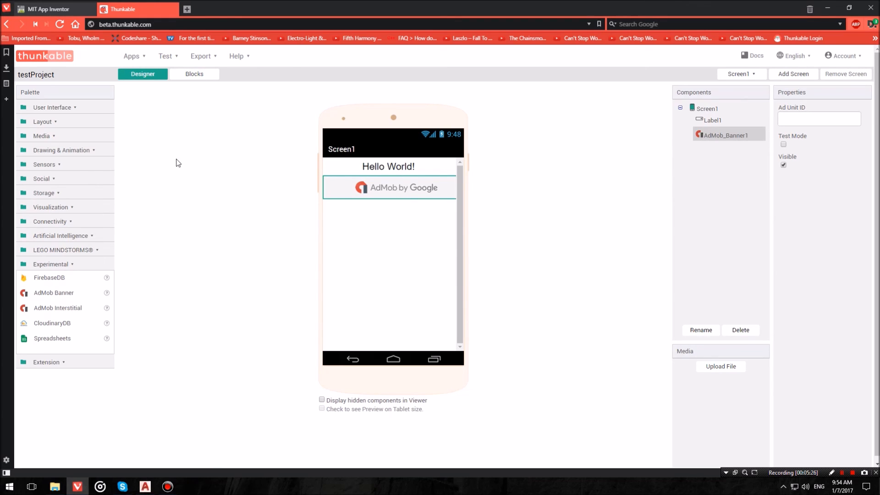
{"action": "mouse_move", "coordinate": [234, 331]}
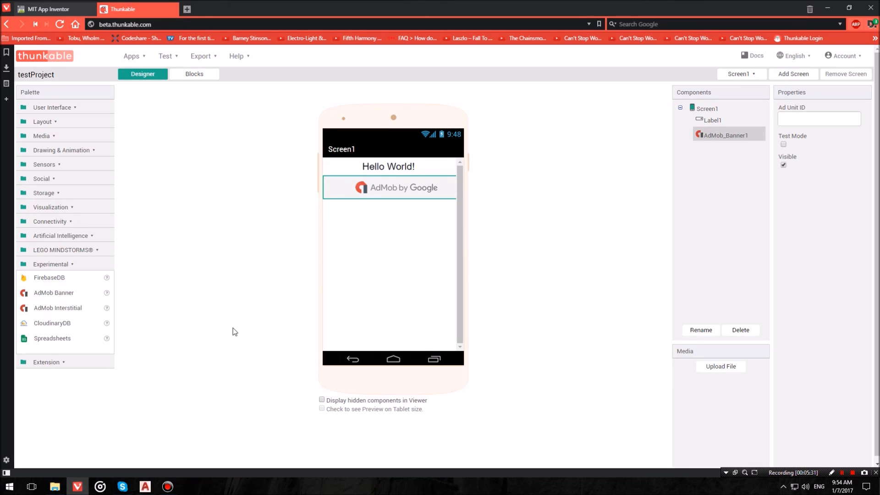
{"action": "mouse_move", "coordinate": [518, 217]}
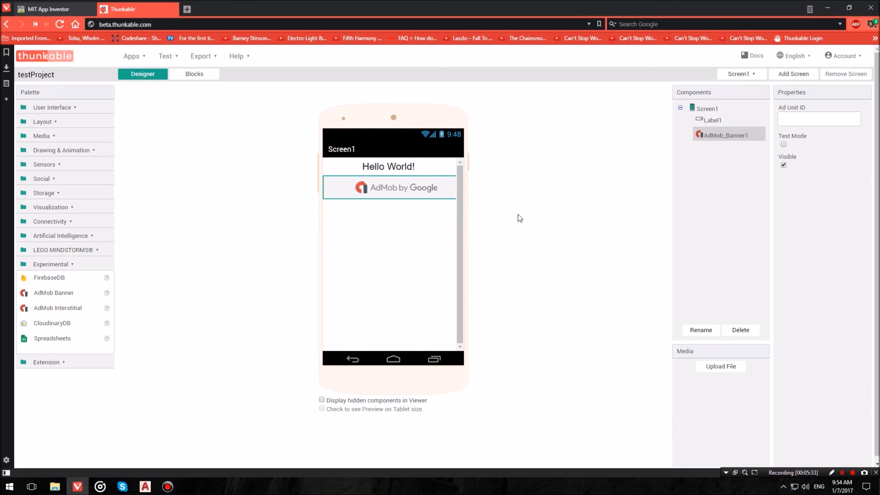
{"action": "mouse_move", "coordinate": [645, 165]}
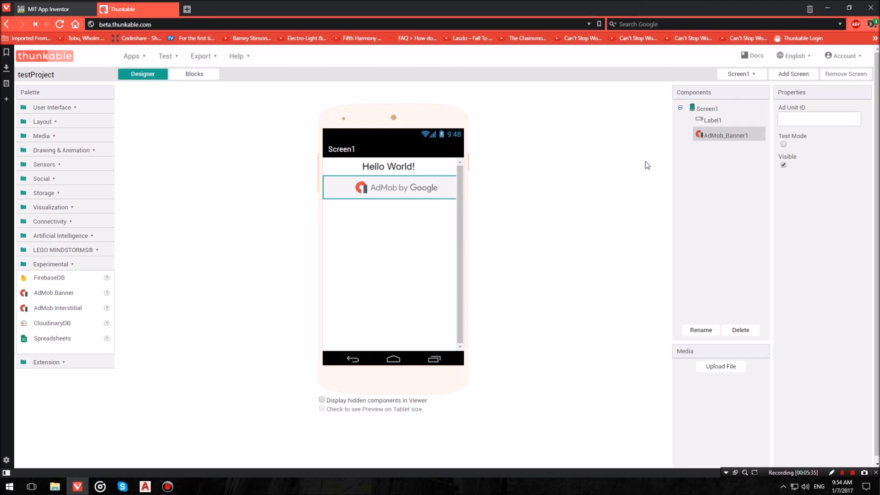